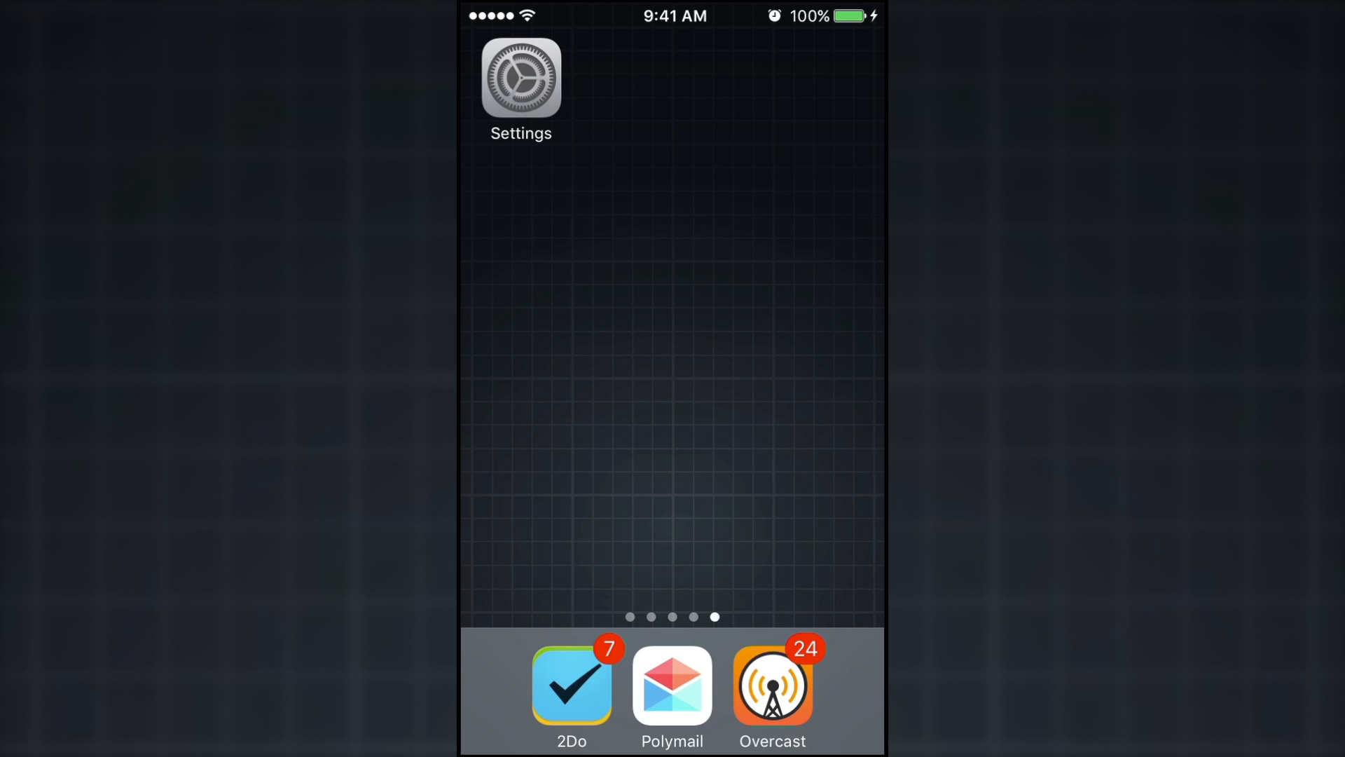
Open the Messages conversation with Corban, keyboard ready for typing
{"action": "left_click", "coordinate": [522, 79]}
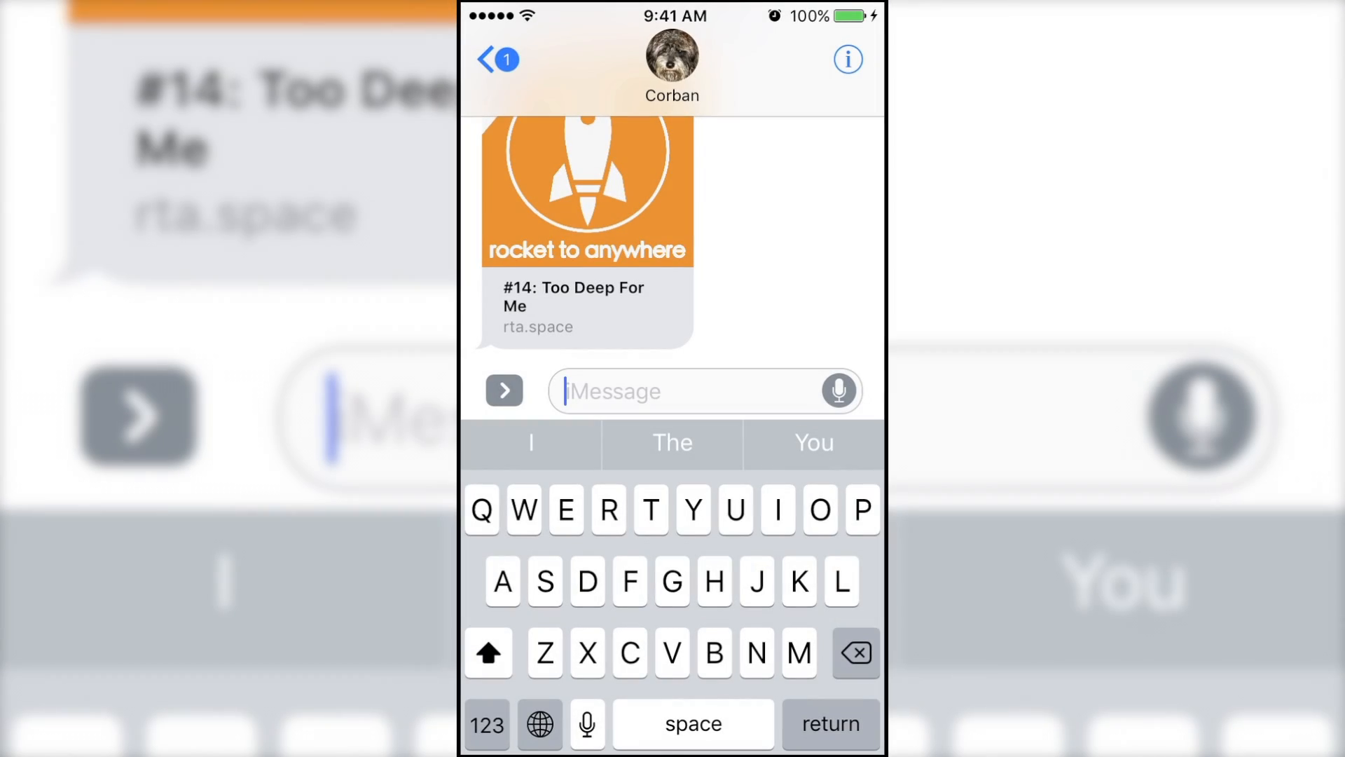
Draft the message and hold the send arrow to bring up the Send with effect picker
{"action": "type", "text": "Hey"}
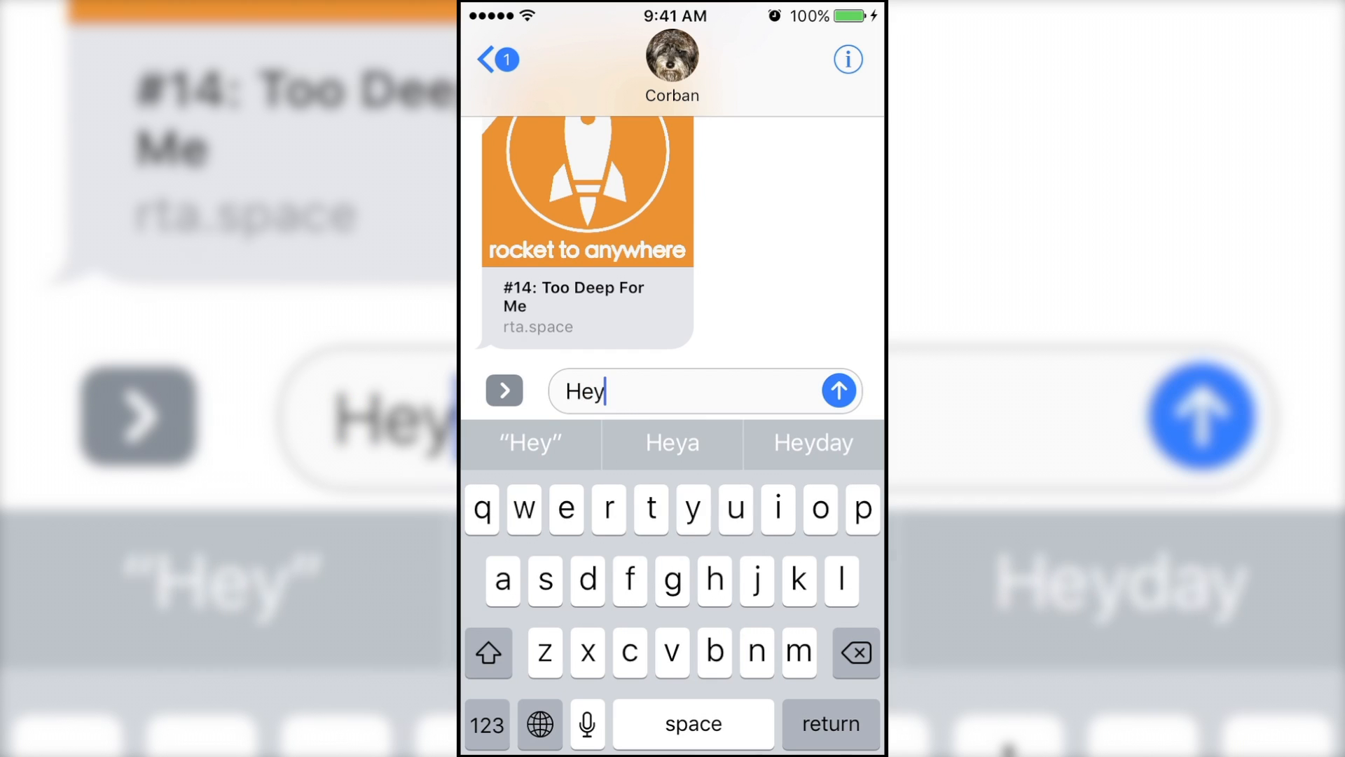
{"action": "left_click", "coordinate": [839, 389]}
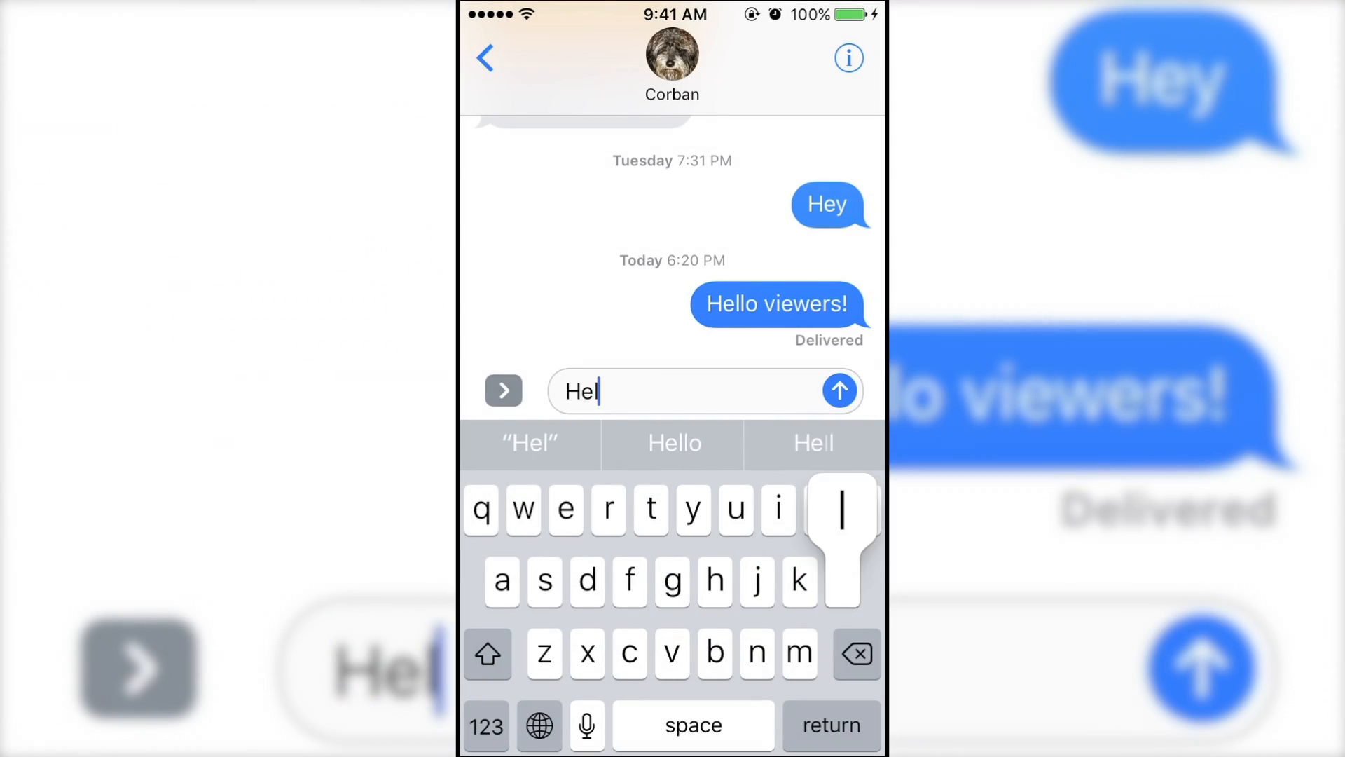
{"action": "left_click", "coordinate": [840, 390]}
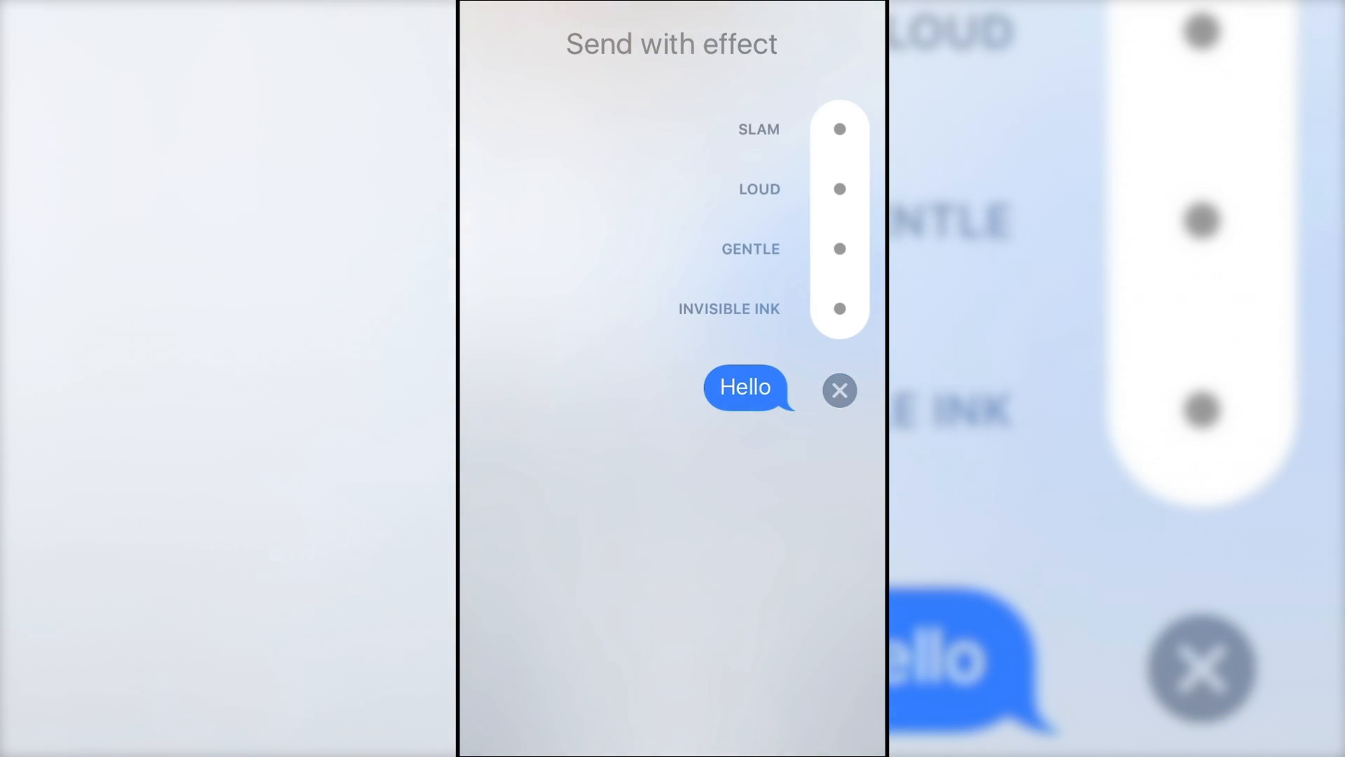